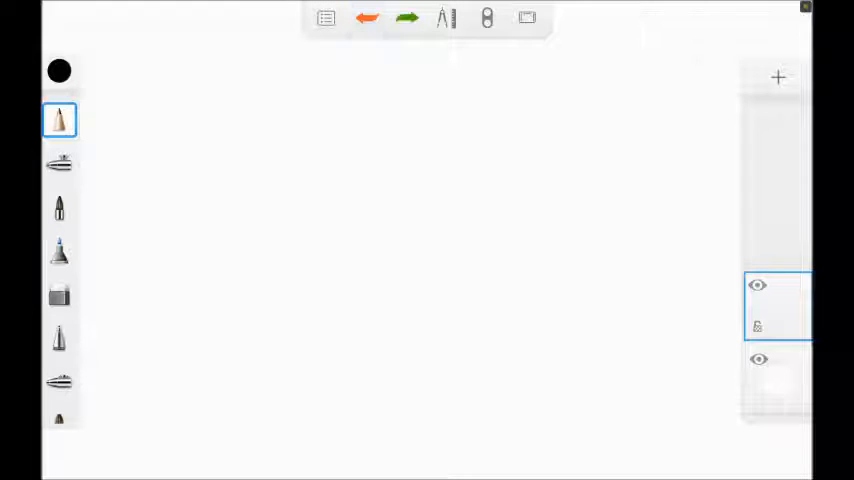
# Sketch the grinder's cylindrical barrel with a flared hopper in loose black pencil strokes.
pyautogui.moveTo(340, 184); pyautogui.dragTo(396, 316)
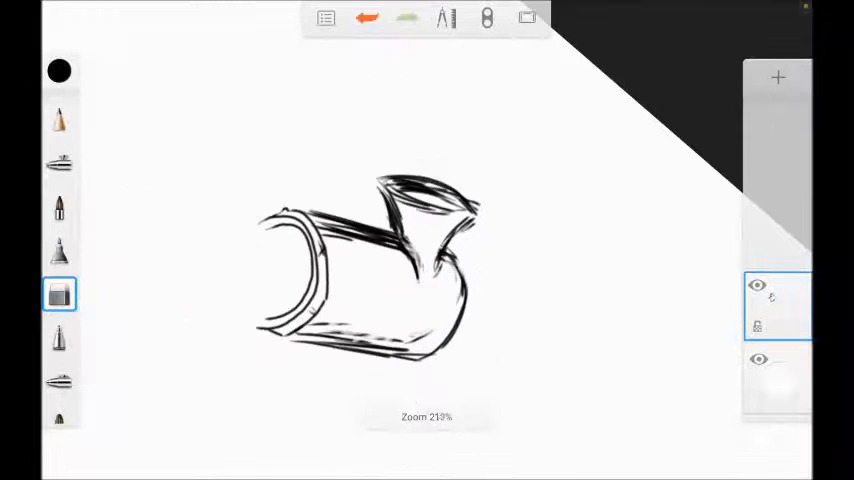
# Draw the grinder's stand, base and barrel shading lines, plus a ground line beneath it.
pyautogui.click(58, 120)
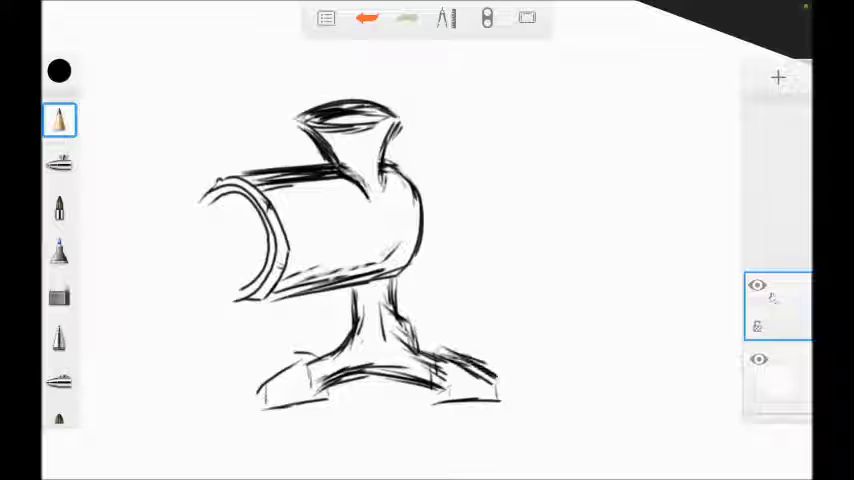
pyautogui.moveTo(270, 400); pyautogui.dragTo(500, 404)
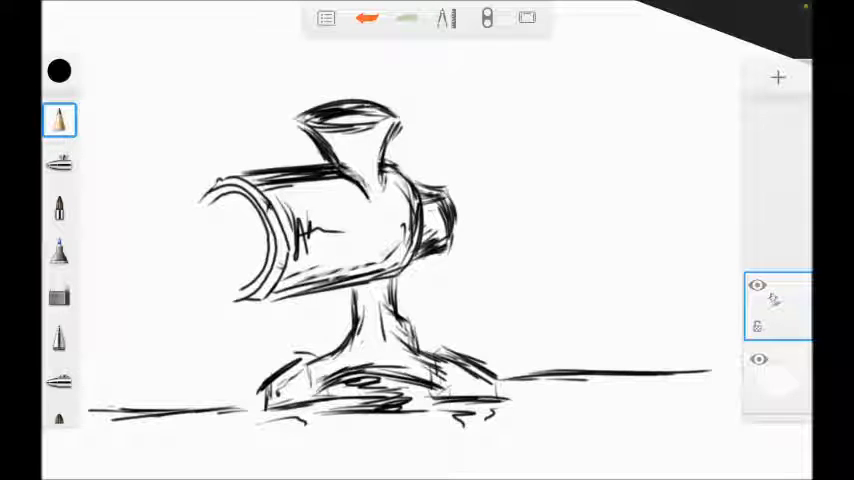
# Paint pink brain strands pouring from the barrel opening and shade the barrel grey.
pyautogui.click(58, 120)
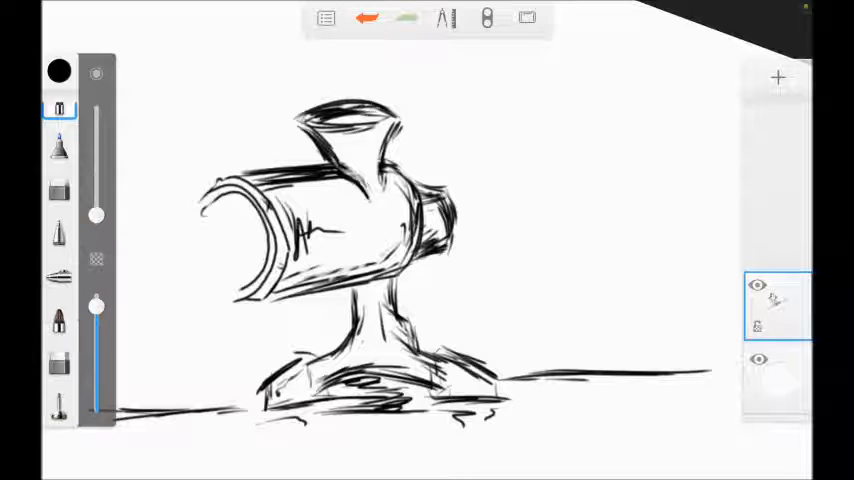
pyautogui.click(58, 70)
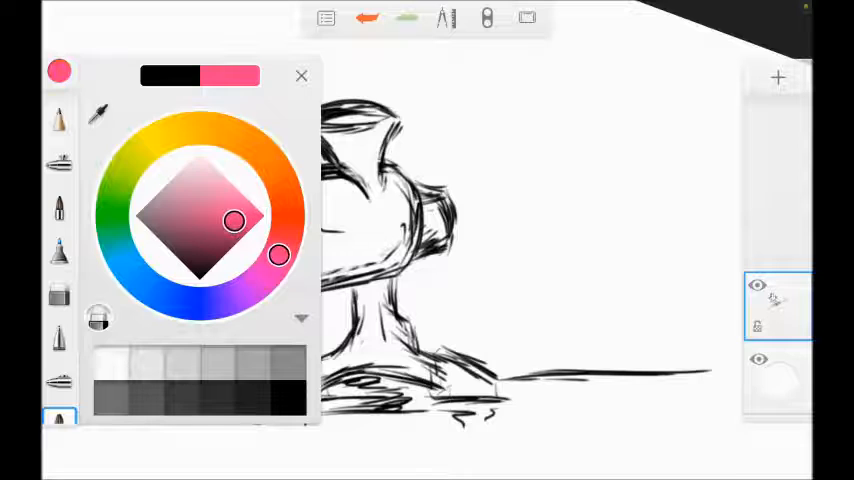
pyautogui.click(300, 76)
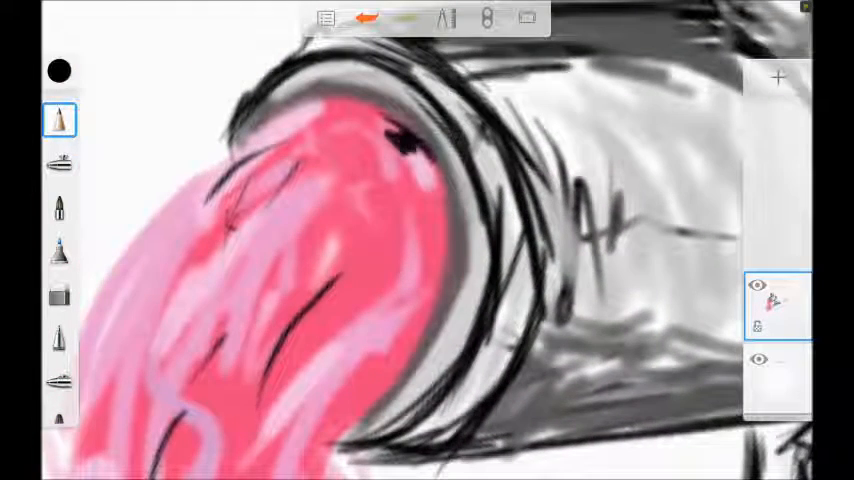
pyautogui.moveTo(410, 130); pyautogui.dragTo(250, 420)
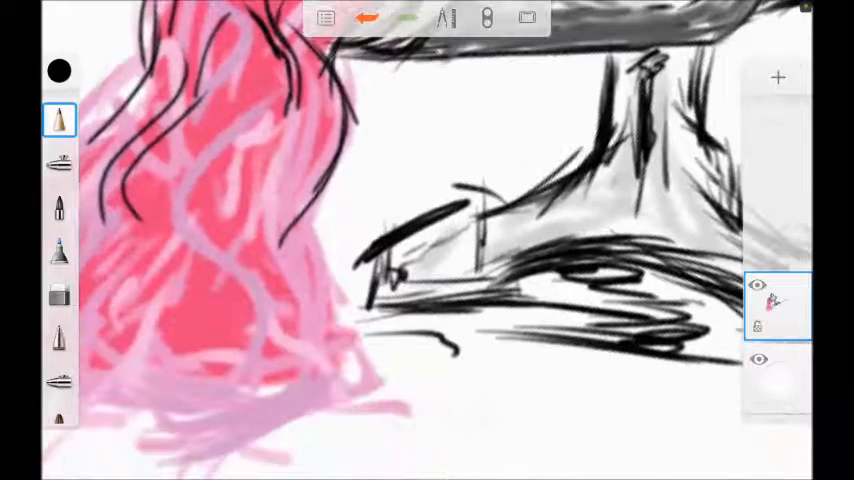
# Shade the stand and base dark grey and extend pink strands toward the ground.
pyautogui.moveTo(300, 230); pyautogui.dragTo(250, 400)
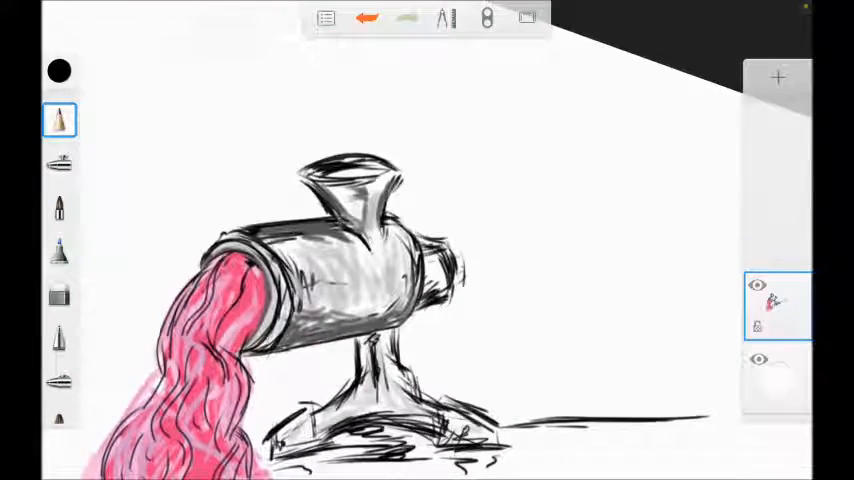
pyautogui.moveTo(444, 176); pyautogui.dragTo(460, 290)
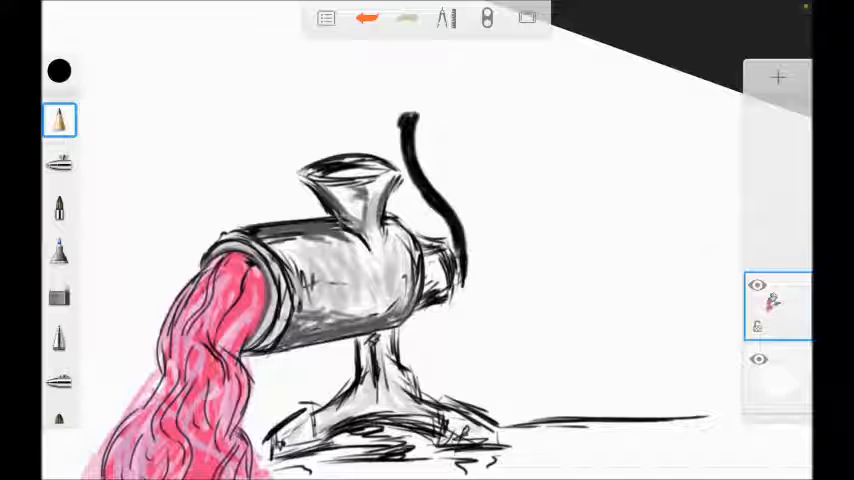
# Paint an orange grip, outlined in black, on the end of the crank handle.
pyautogui.click(58, 70)
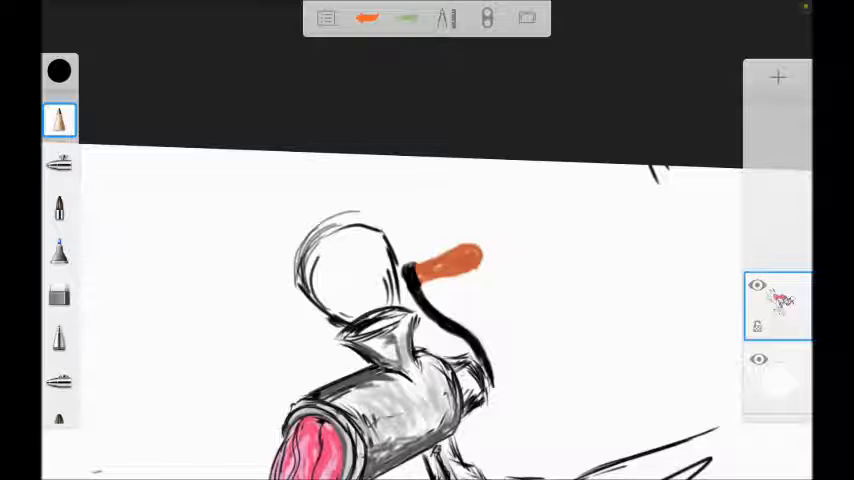
# Colour a pink brain in the hopper, shade the grinder grey and airbrush a blue sky.
pyautogui.click(58, 120)
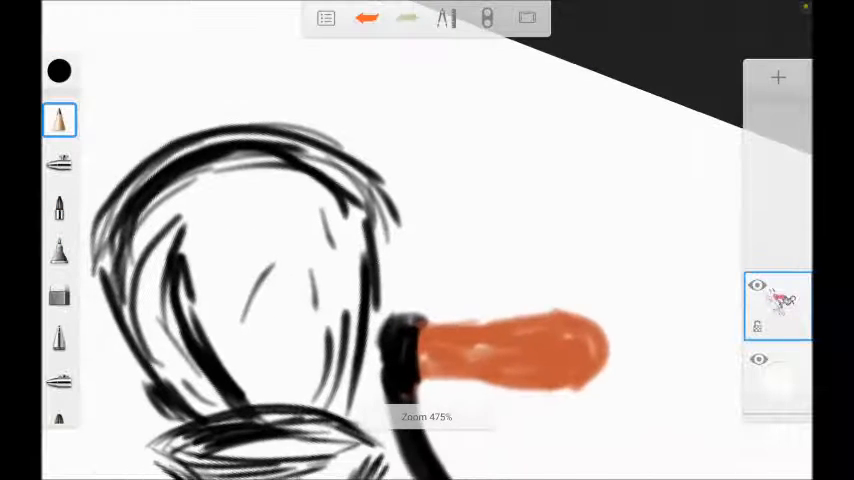
pyautogui.click(58, 294)
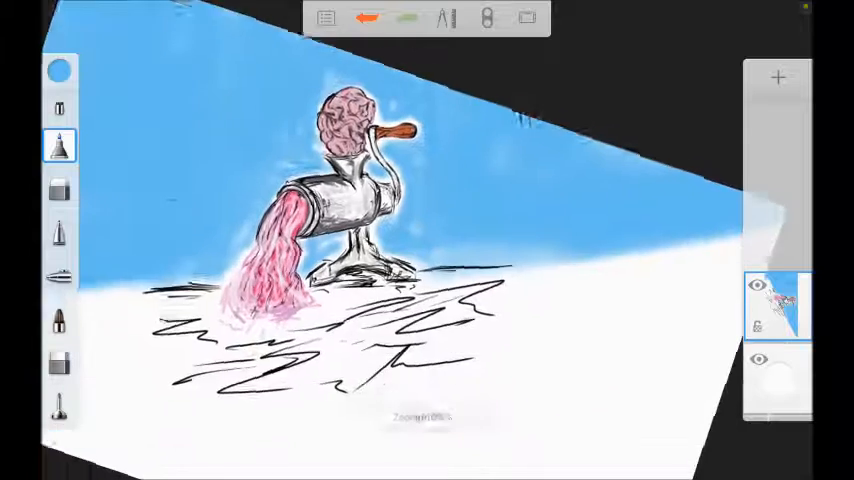
# Airbrush sandy yellow-beige over the ground beneath the grinder.
pyautogui.click(58, 144)
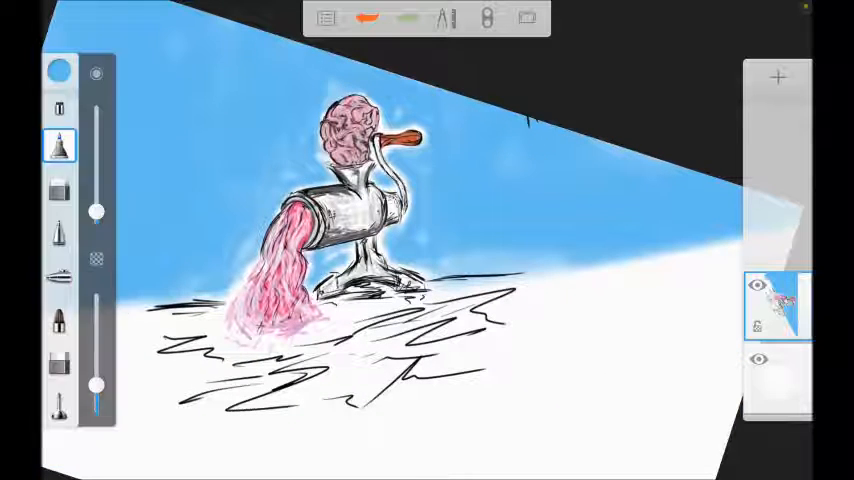
pyautogui.click(58, 72)
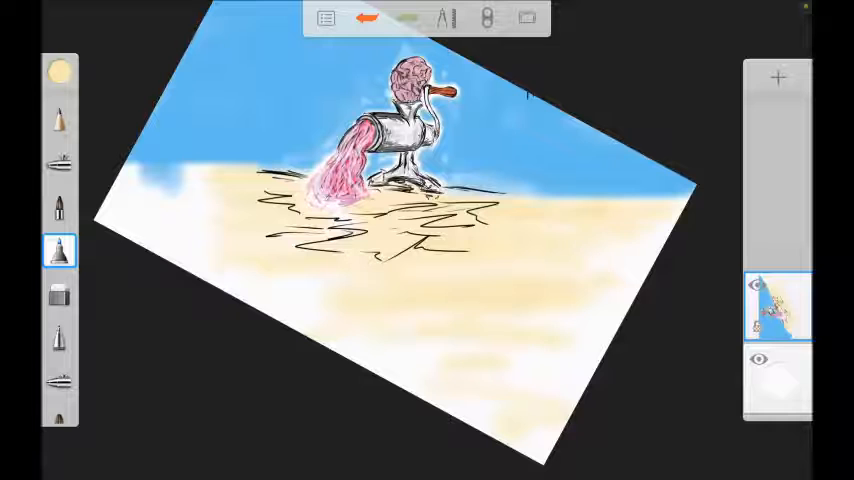
pyautogui.click(58, 294)
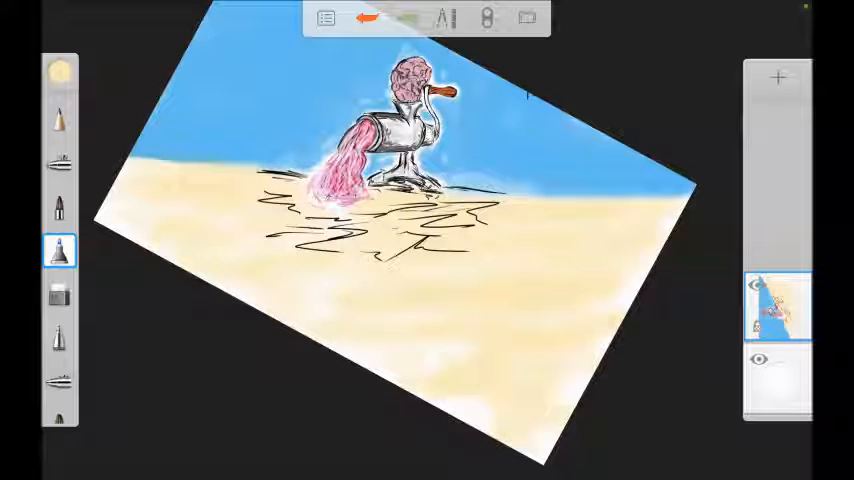
# Hand-letter 'Thank you for watching' in black on the lower-right sandy ground.
pyautogui.click(58, 70)
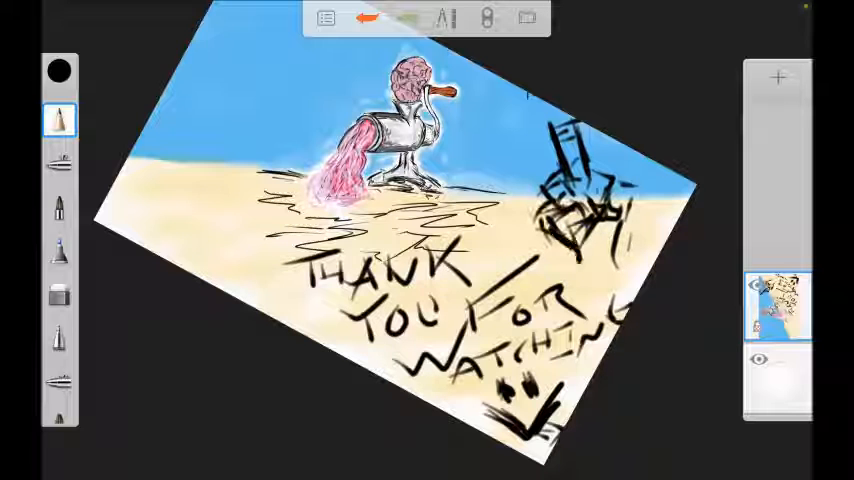
pyautogui.click(408, 18)
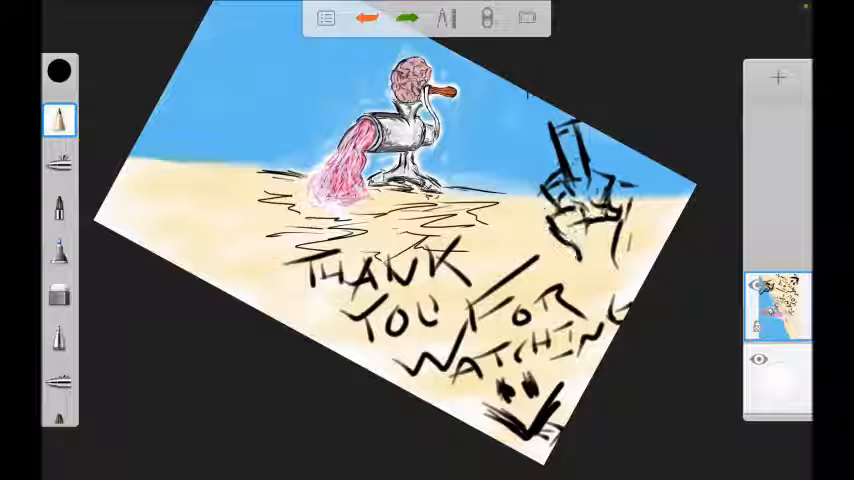